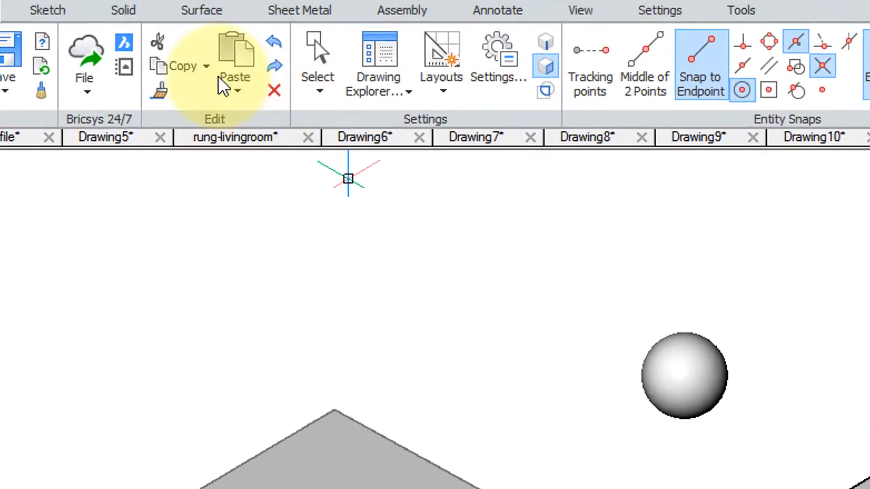
Step: Start DMTHICKEN from the toolbar to thicken the regions and faces into box solids
click(123, 10)
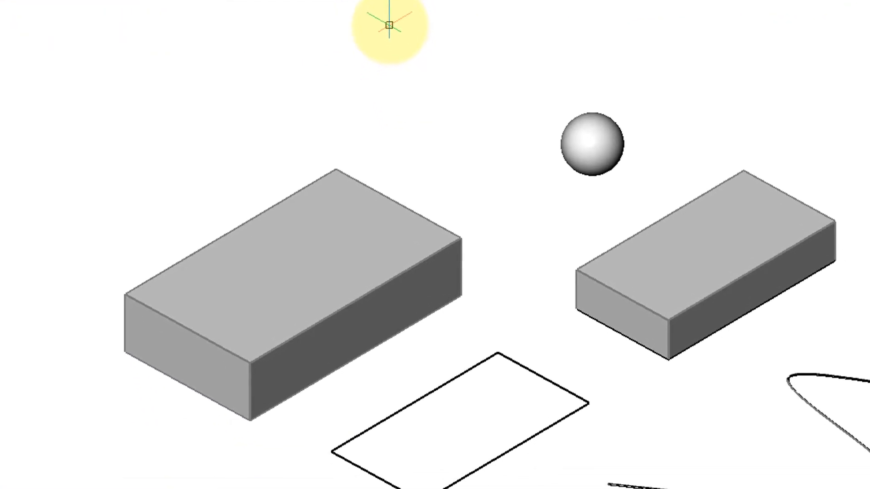
Step: Select the larger box's front side face and drag its thickness outward so the box grows
click(304, 204)
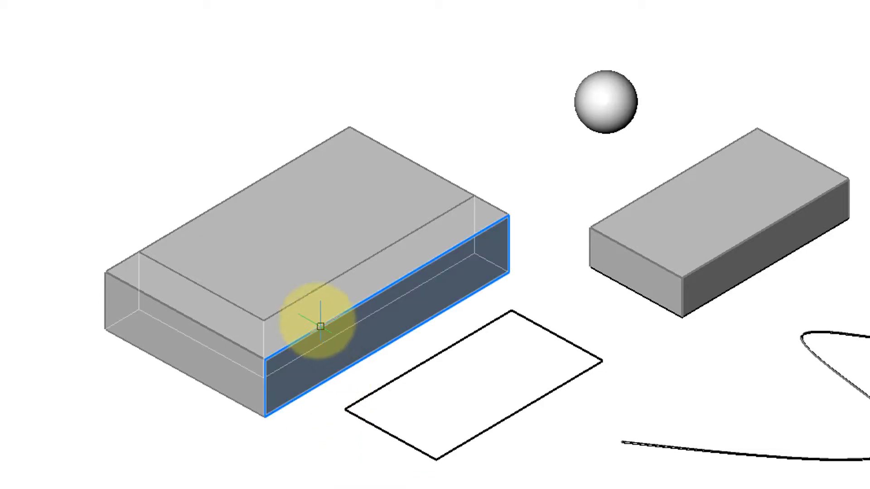
drag(319, 327, 516, 49)
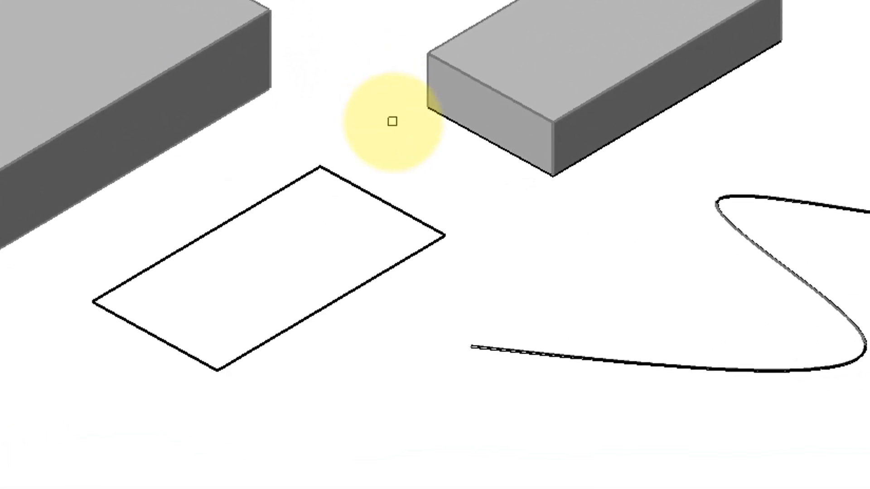
Step: Pick the flat polyline rectangle as the DMTHICKEN target to preview it as a round tube
click(364, 188)
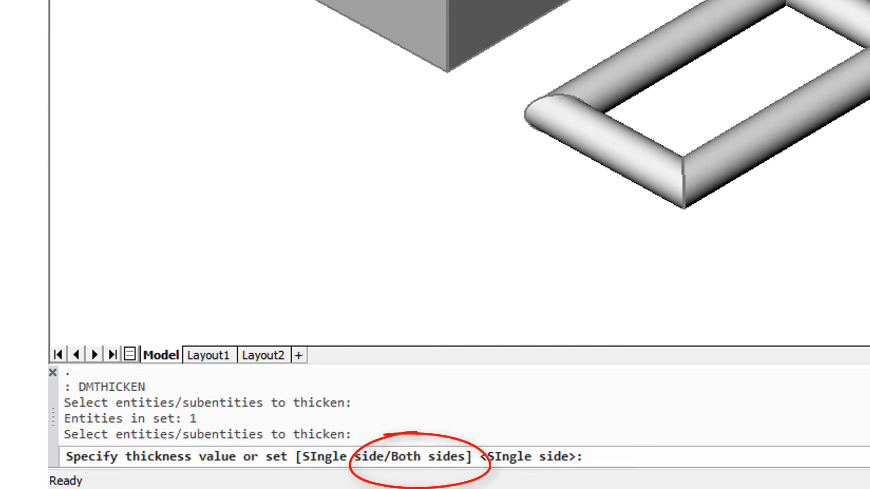
Step: Choose the Both sides option (B) so the tube thickness extends either side of the outline
text(b)
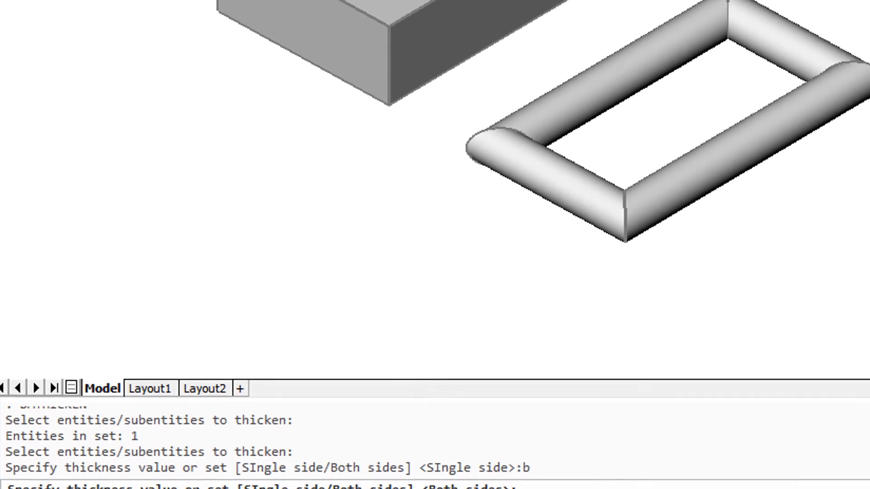